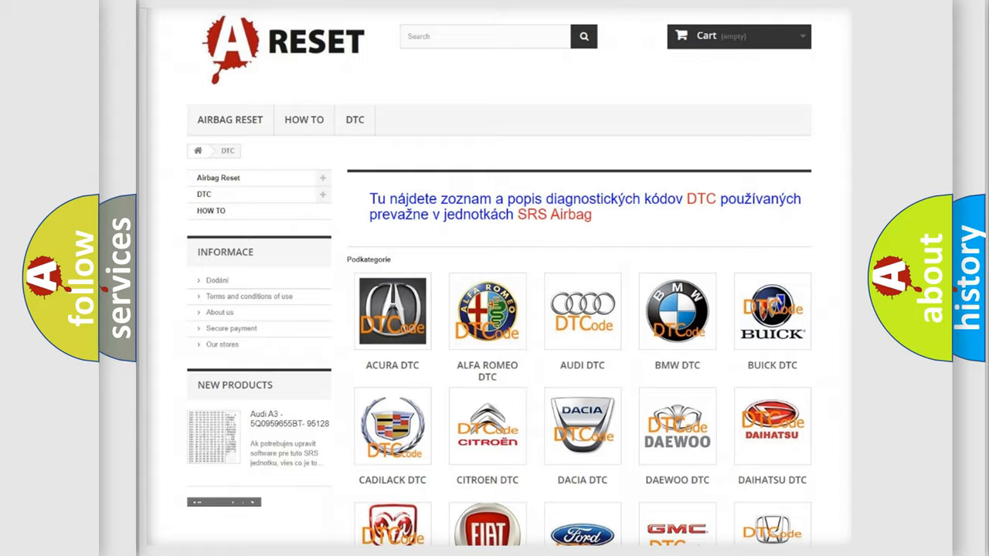
Open the FIAT DTC subcategory from the brand grid to list Fiat airbag diagnostic codes.
{"action": "scroll", "scroll_direction": "down", "scroll_amount": 3}
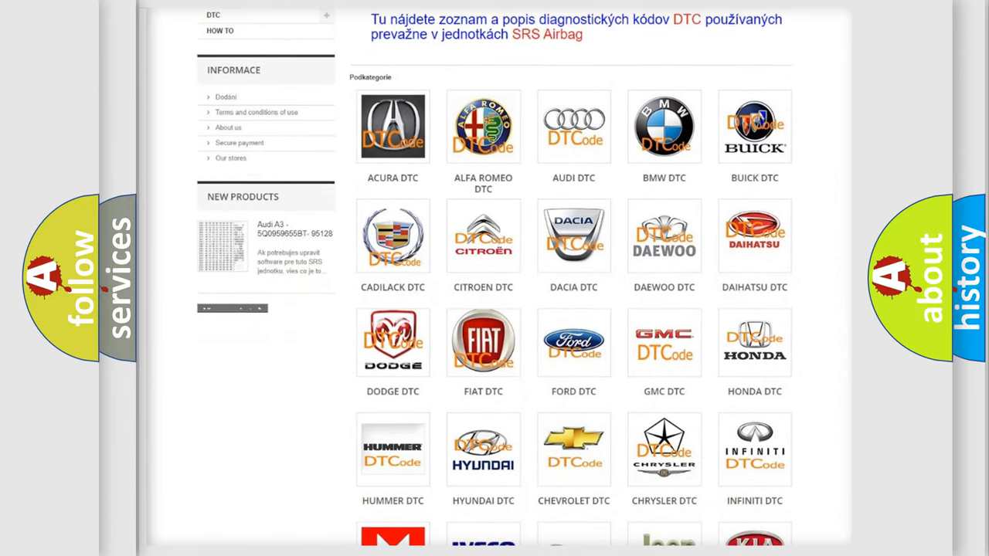
{"action": "mouse_move", "coordinate": [482, 341]}
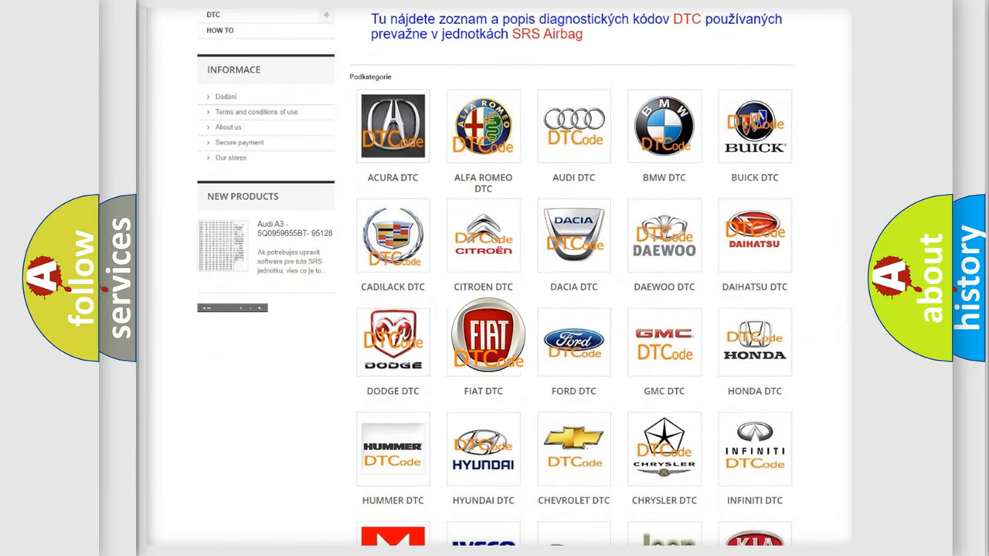
{"action": "left_click", "coordinate": [482, 337]}
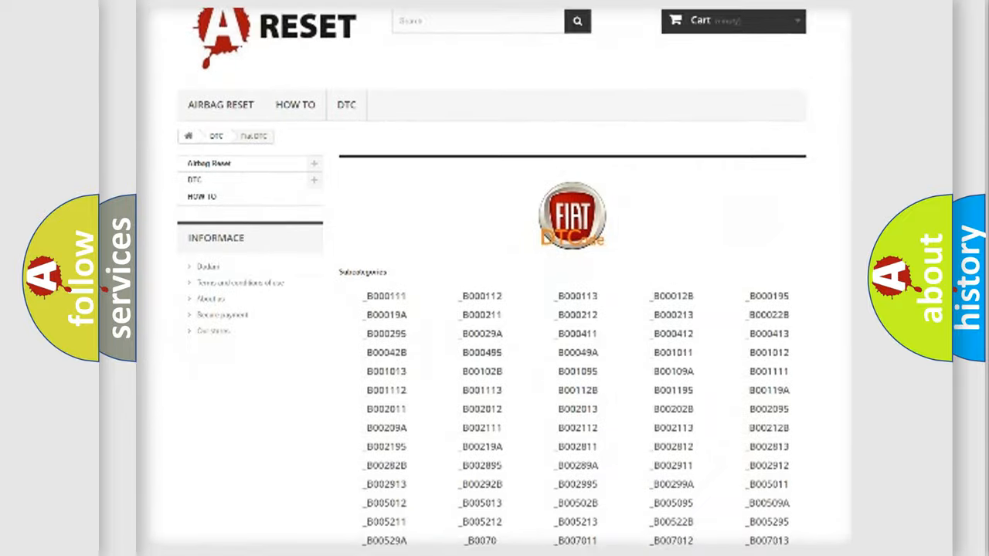
{"action": "scroll", "scroll_direction": "down", "scroll_amount": 3}
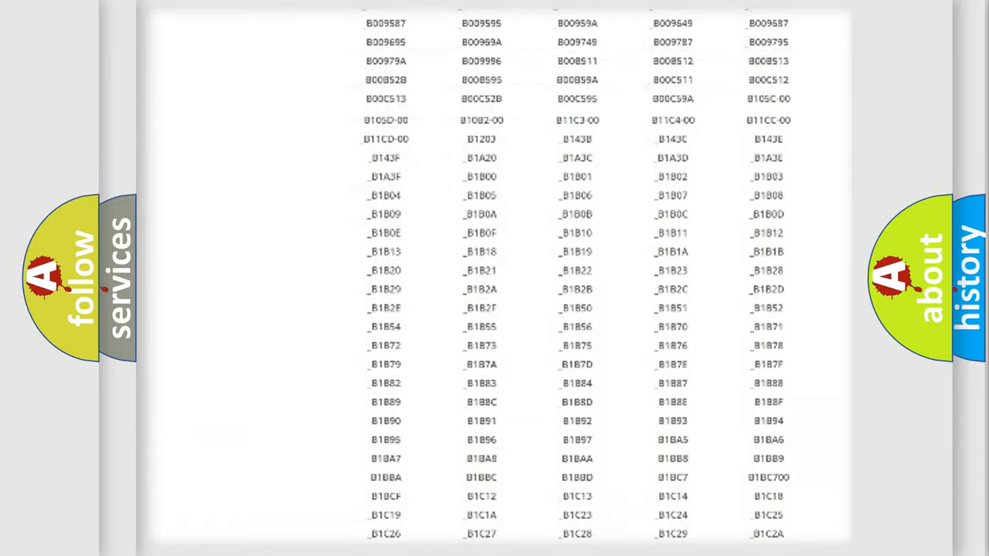
{"action": "scroll", "scroll_direction": "up", "scroll_amount": 3}
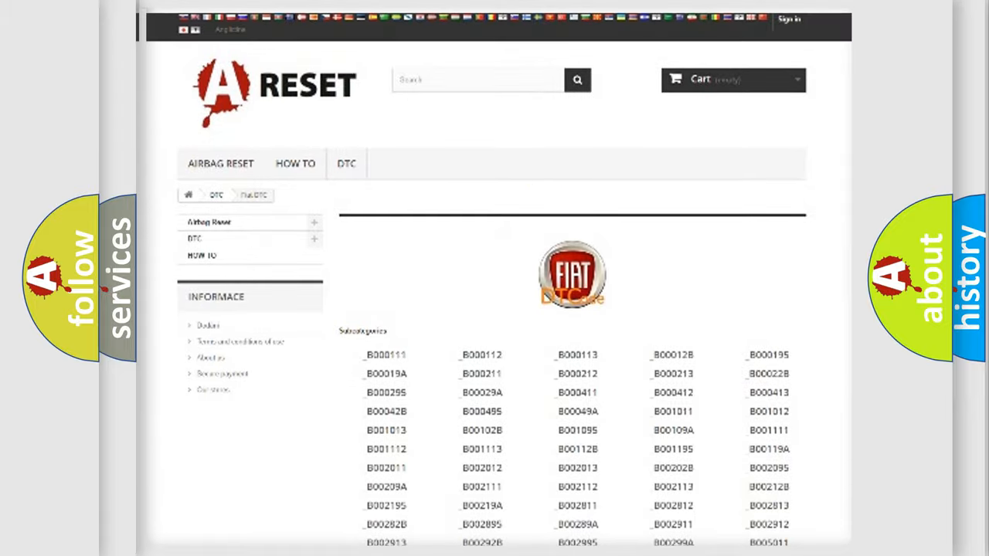